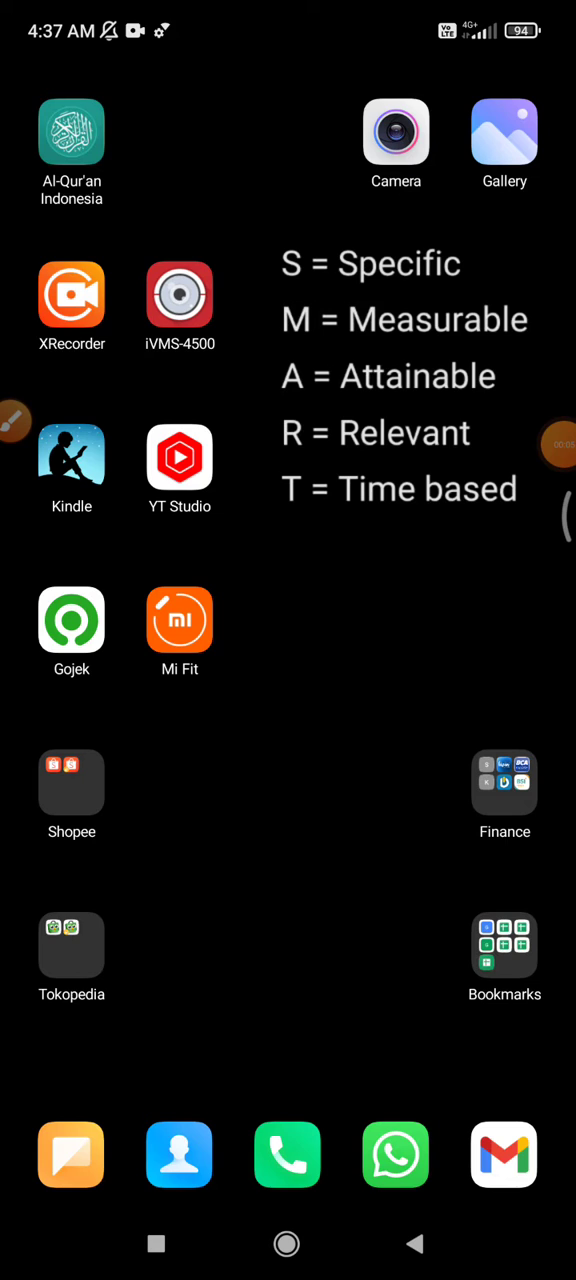
Step: Launch the Google Slides app from the app drawer
scroll(up, 3)
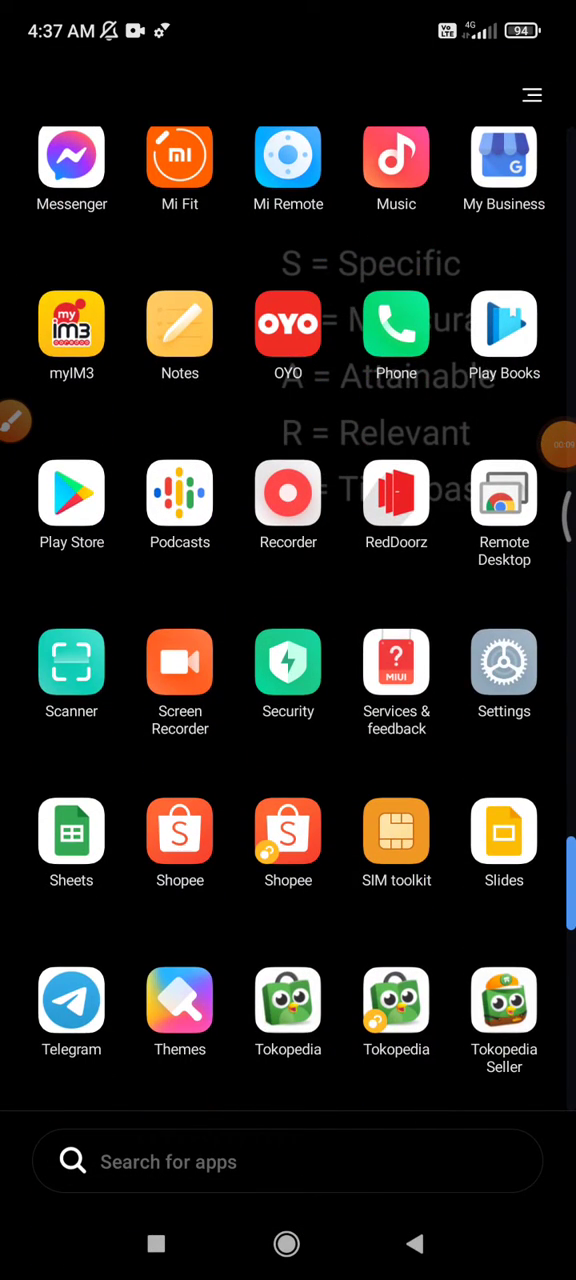
click(504, 832)
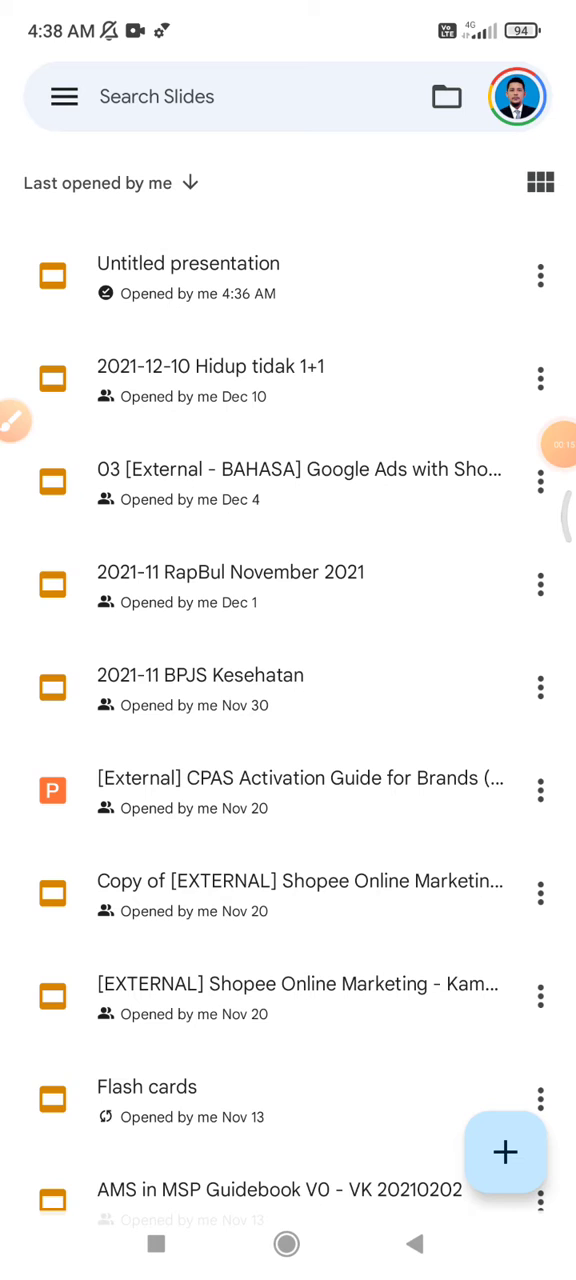
Step: Start a new blank presentation from the Slides file list
scroll(down, 3)
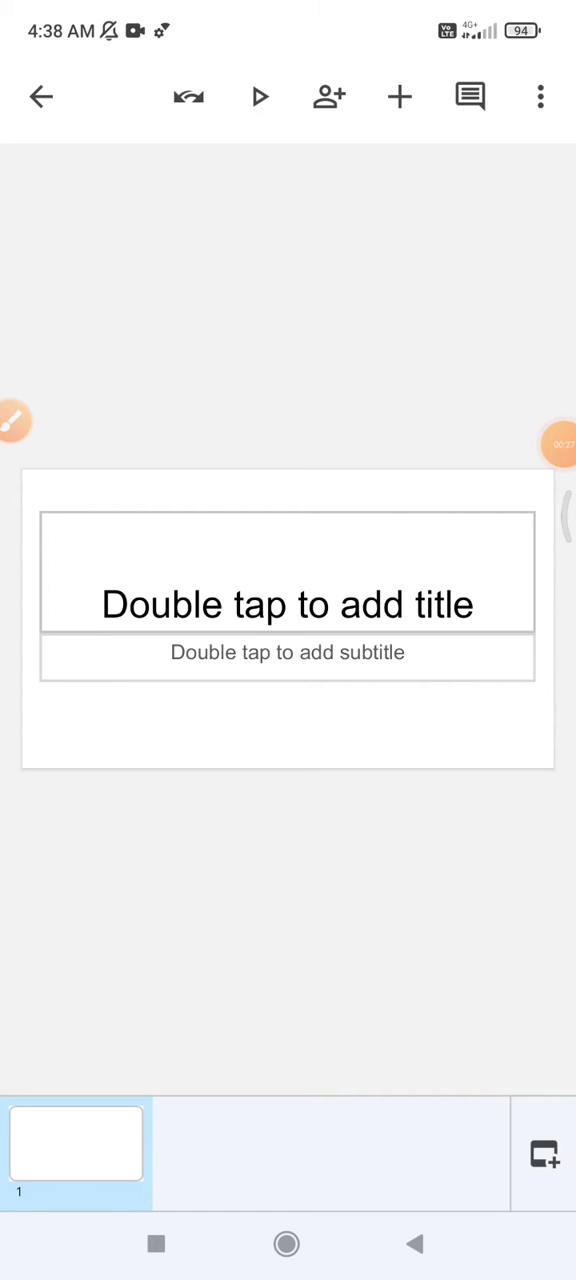
Step: Insert the Data to Conspiracy Theory diagram image from photos onto the title slide
drag(60, 688, 392, 168)
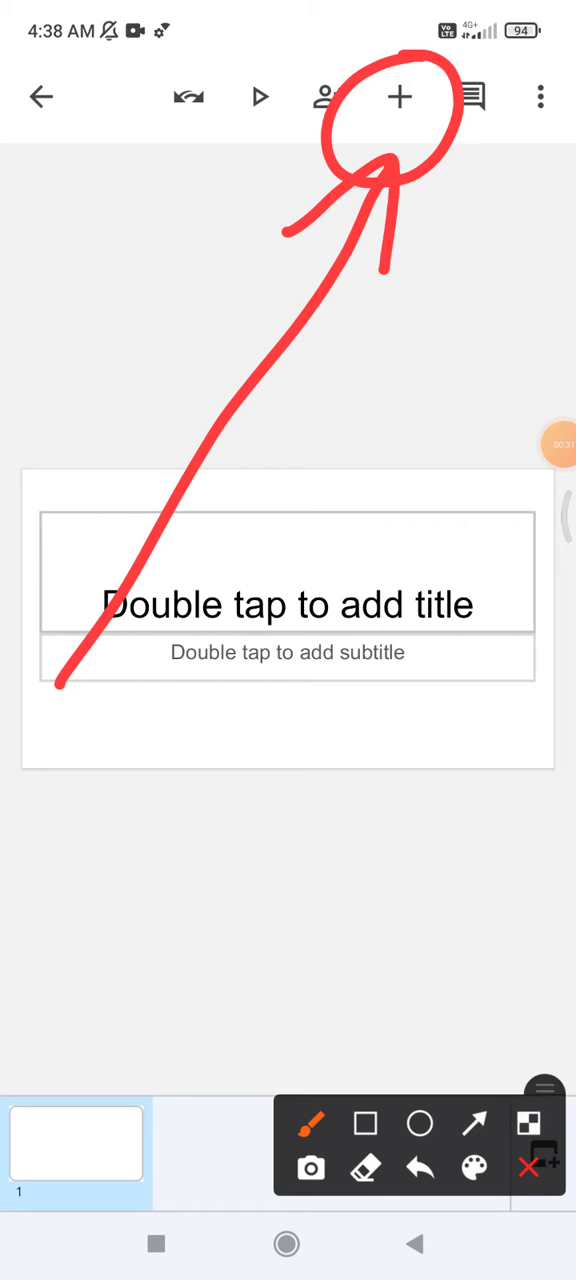
click(400, 96)
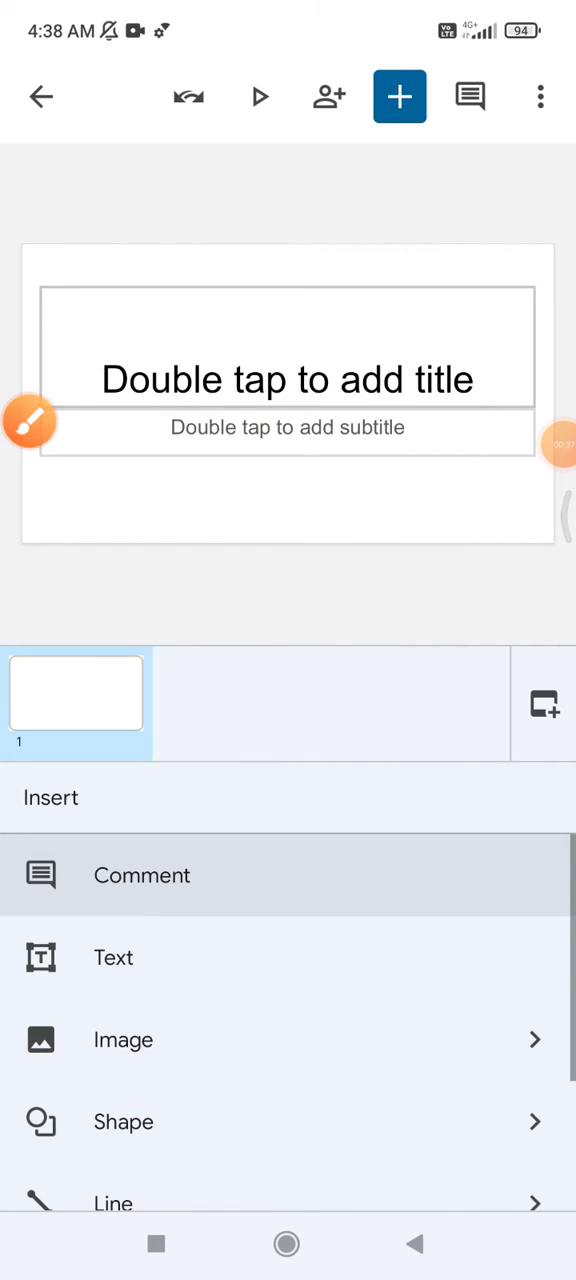
click(124, 1040)
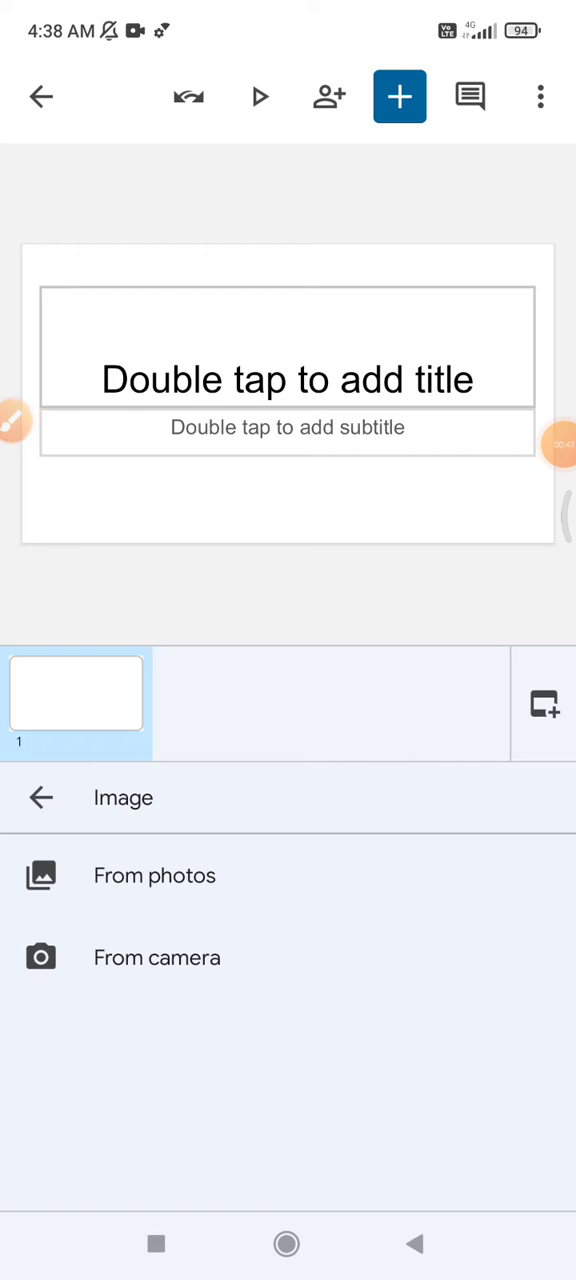
click(154, 876)
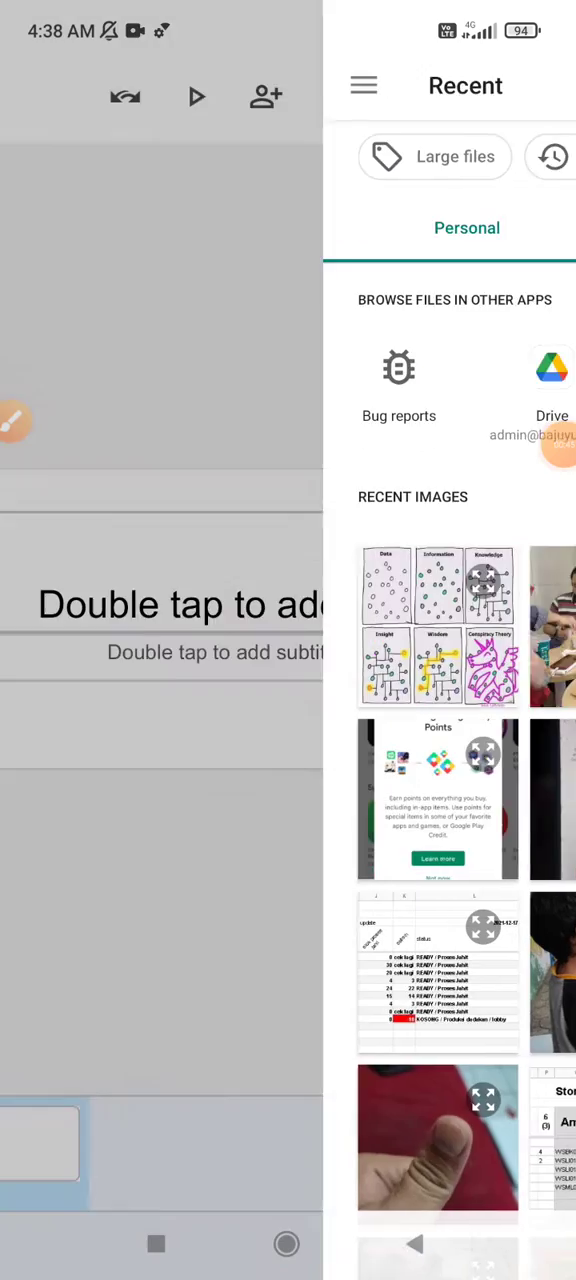
click(436, 628)
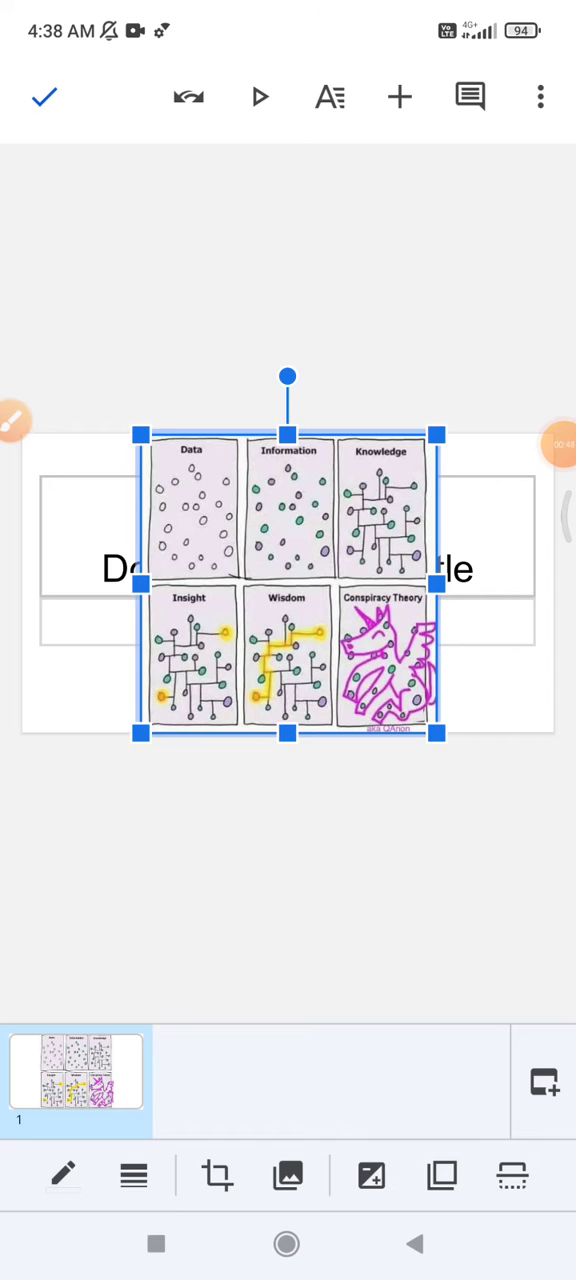
Step: Drag the diagram image up and to the left on the slide
drag(440, 732, 320, 612)
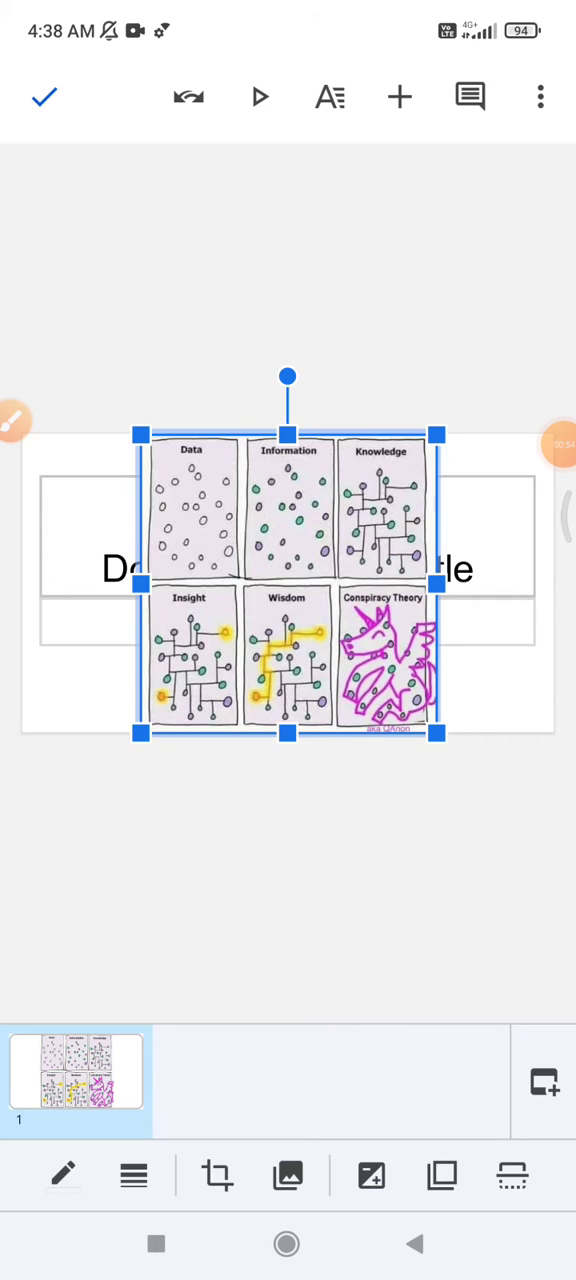
drag(288, 584, 244, 560)
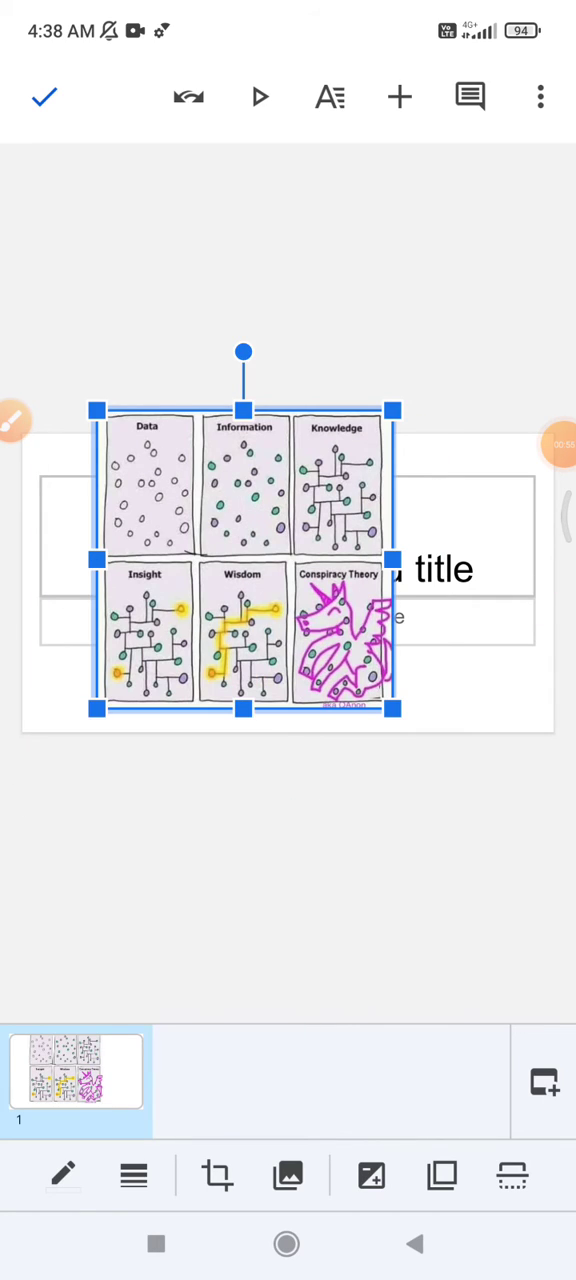